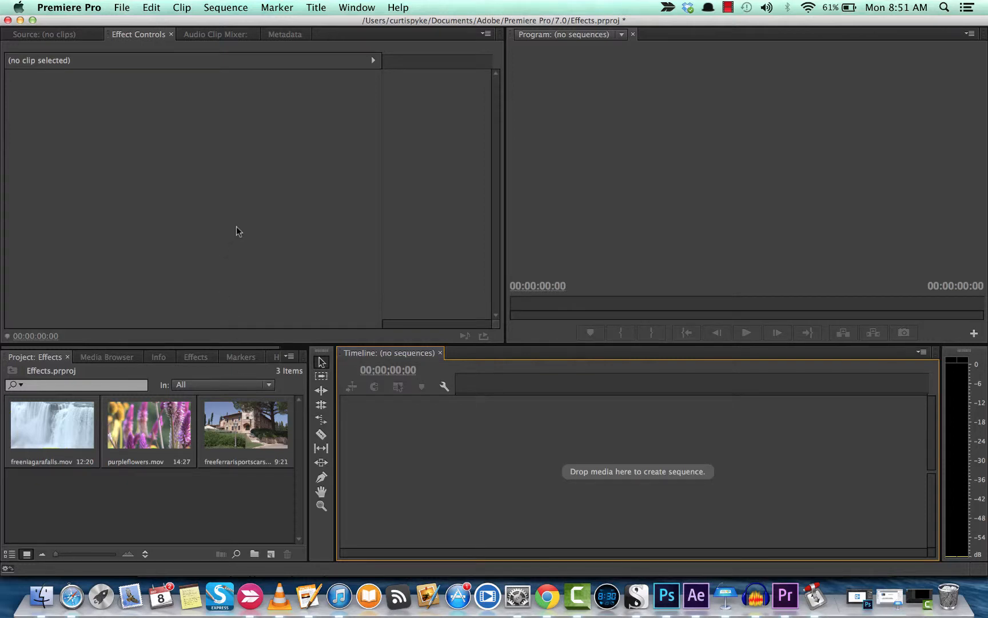
pyautogui.moveTo(242, 231)
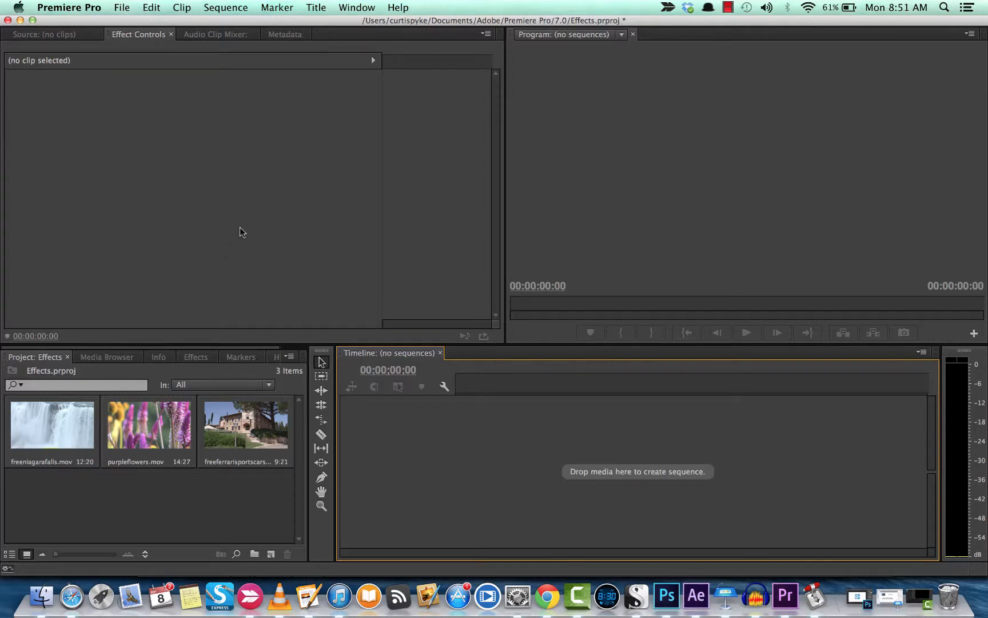
pyautogui.moveTo(196, 265)
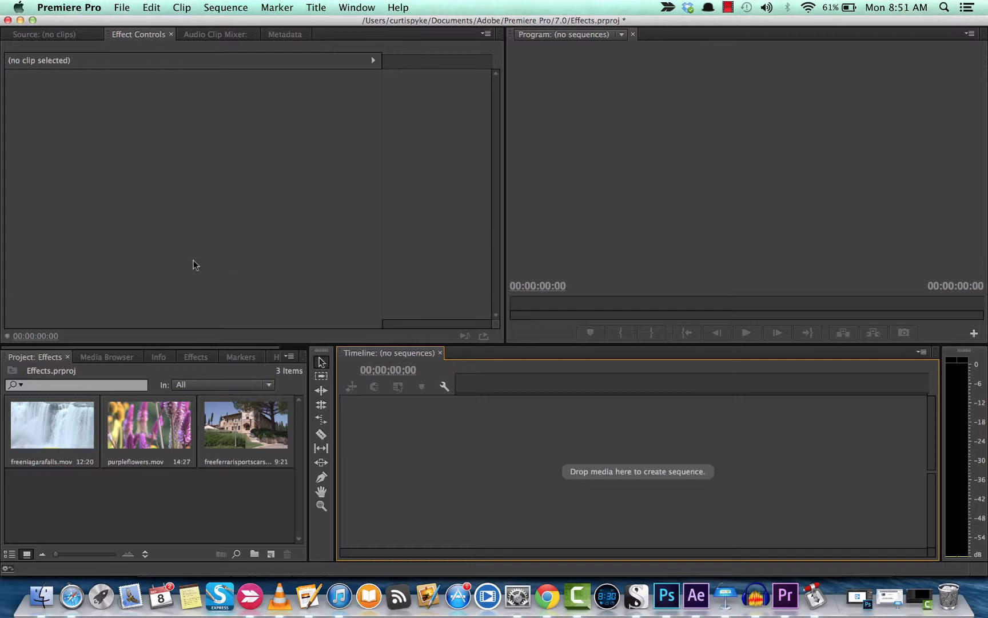
pyautogui.moveTo(195, 366)
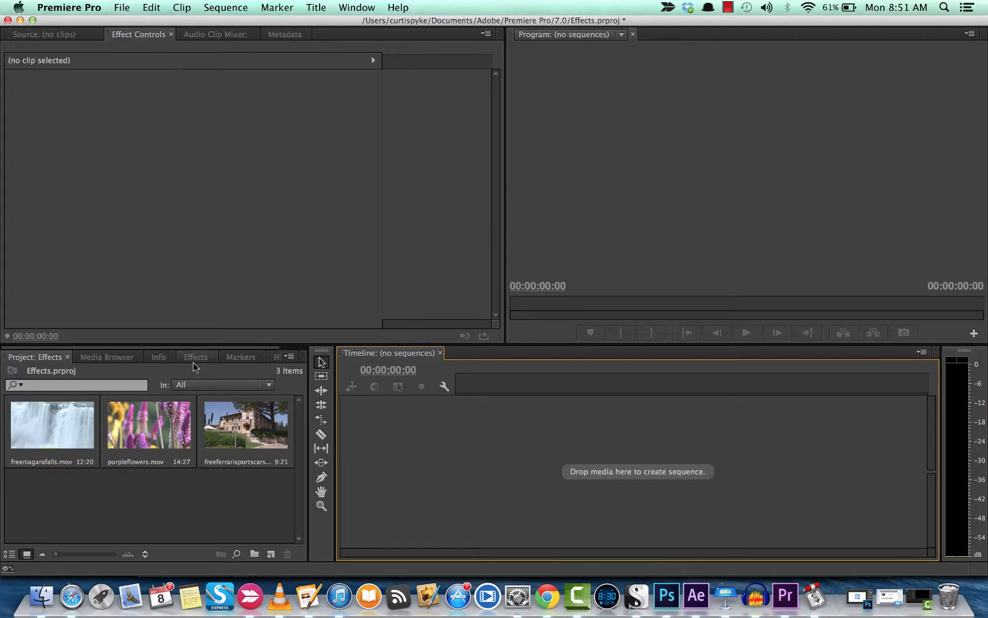
pyautogui.moveTo(179, 402)
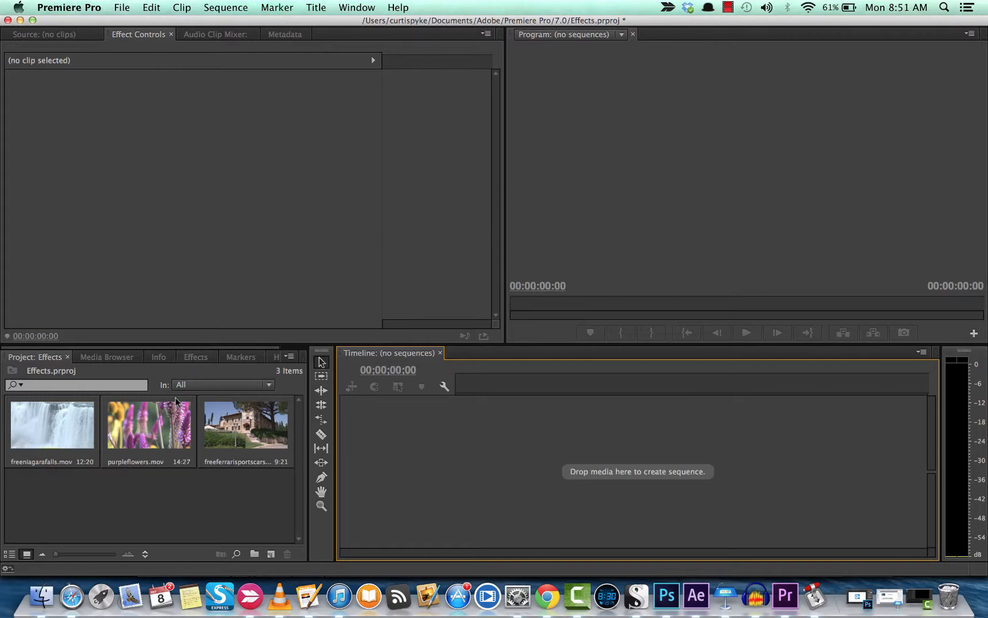
pyautogui.moveTo(176, 487)
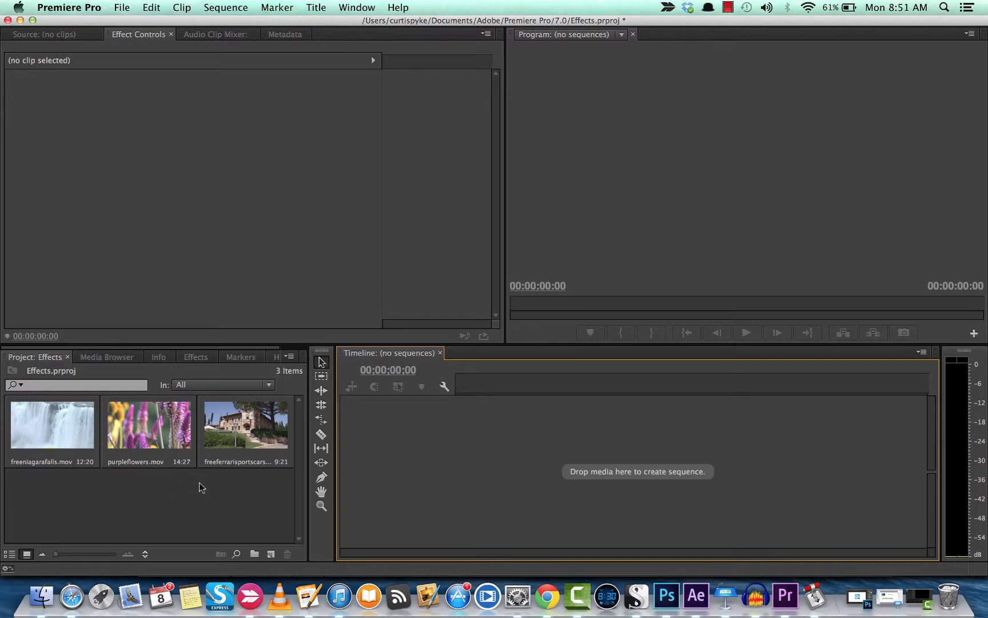
pyautogui.moveTo(192, 496)
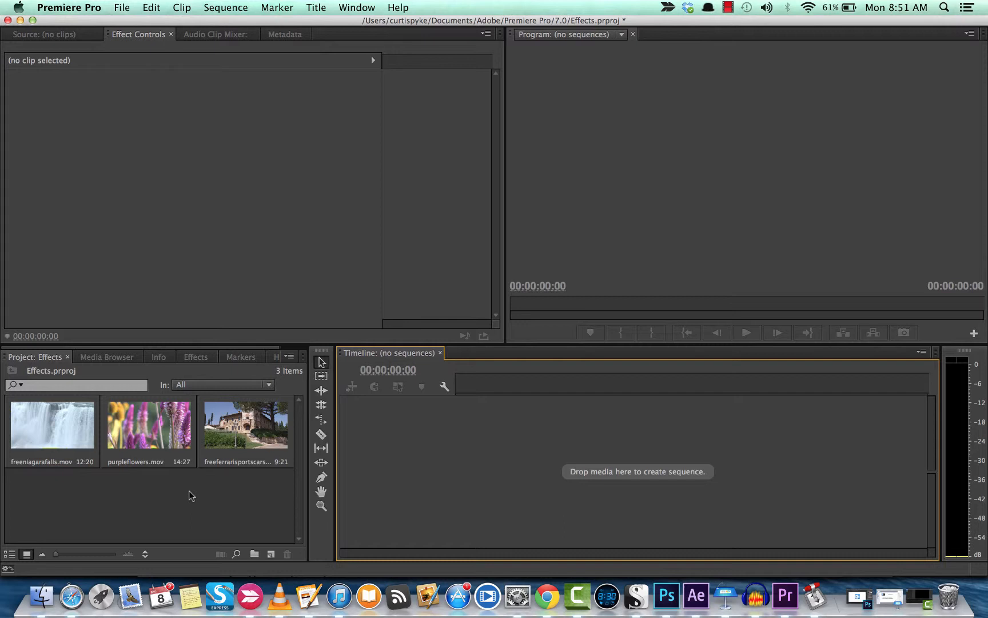
pyautogui.moveTo(195, 493)
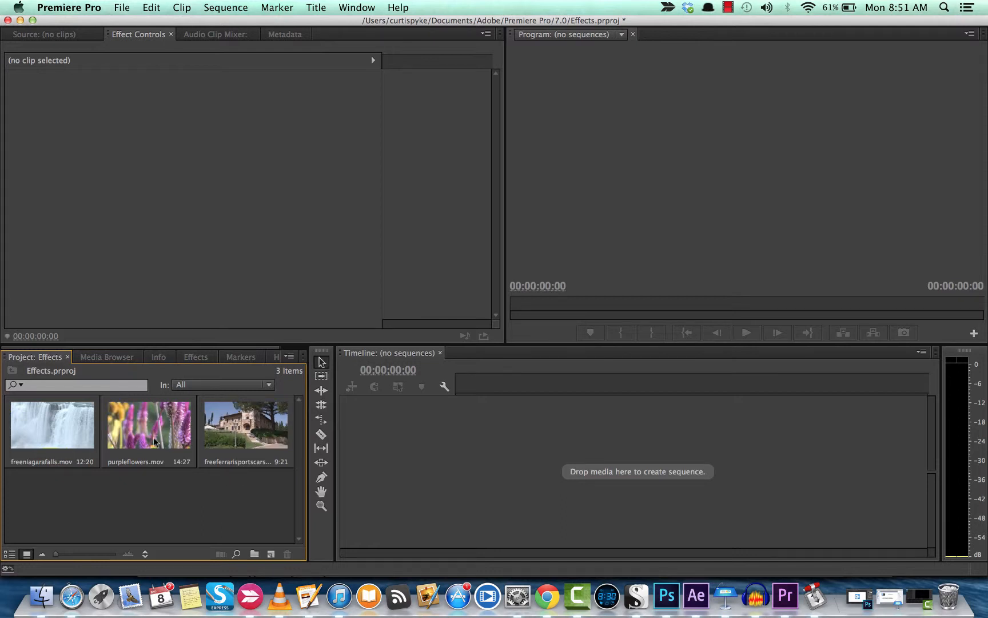
pyautogui.moveTo(239, 510)
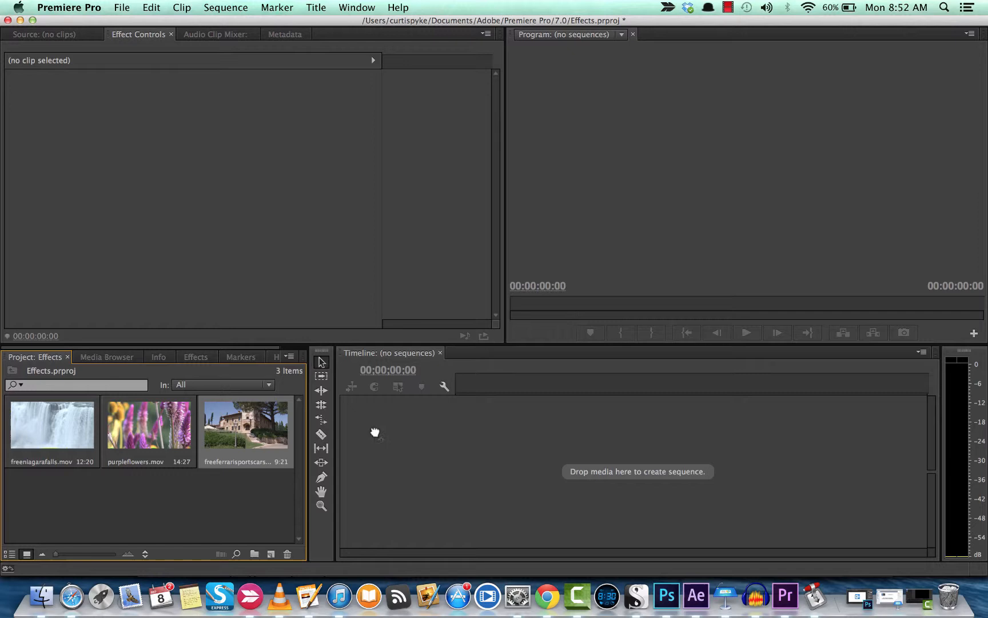
# Build a sequence from freeferrarisportscars.mov, scrub through it, and show the Effects panel
pyautogui.moveTo(245, 422); pyautogui.dragTo(473, 460)
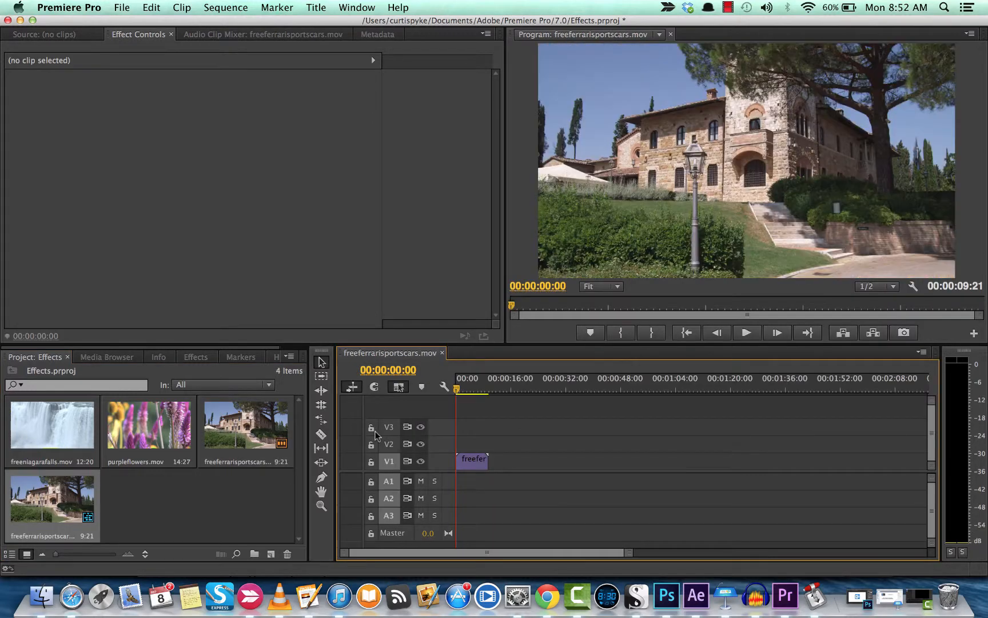
pyautogui.moveTo(321, 433)
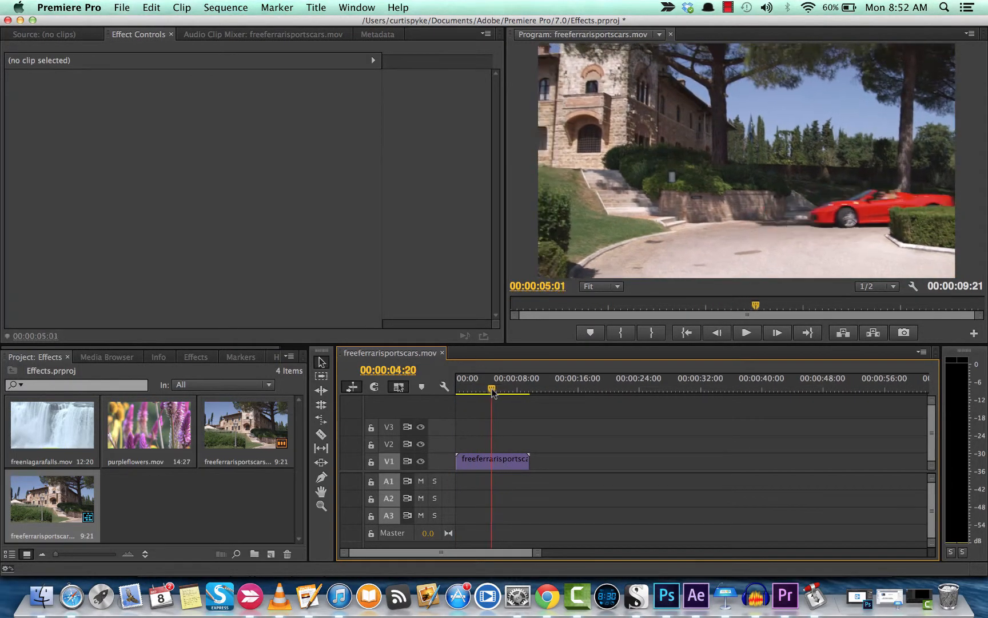
pyautogui.moveTo(491, 389); pyautogui.dragTo(476, 389)
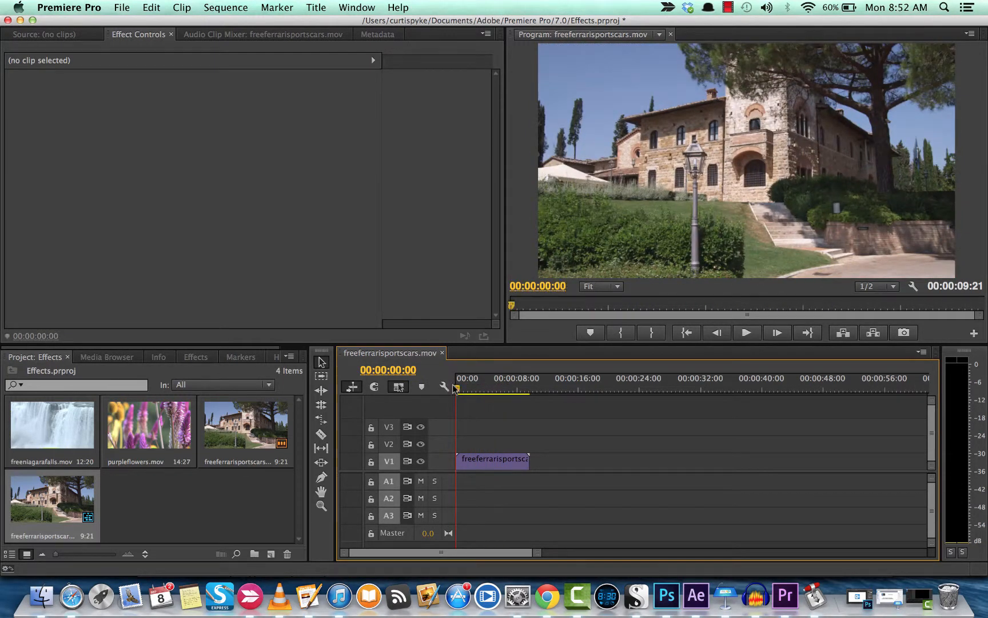
pyautogui.click(196, 357)
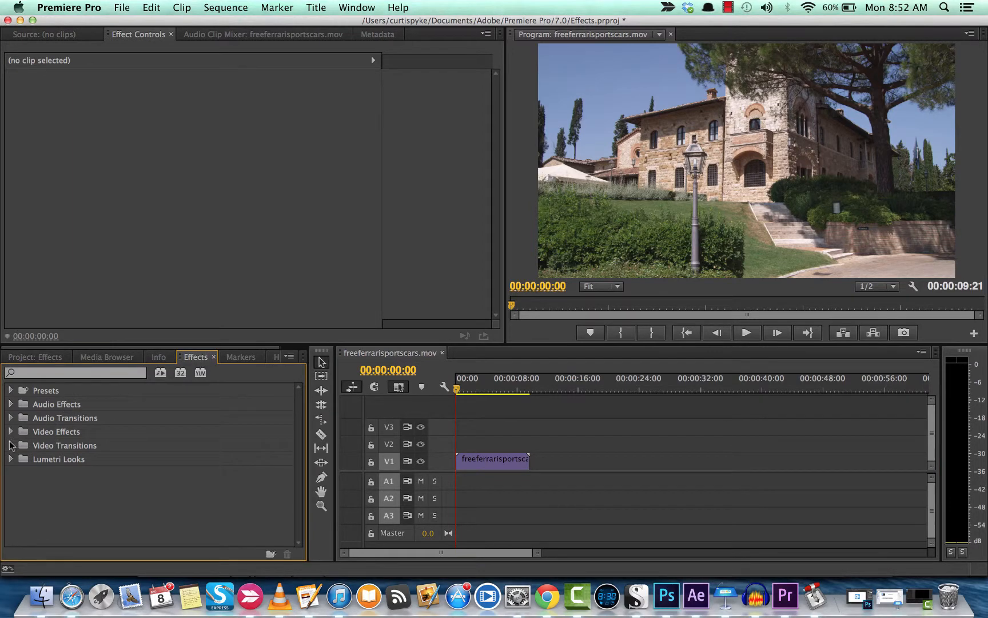
# Apply the Auto Contrast video effect to the Ferrari clip in the sequence
pyautogui.click(12, 432)
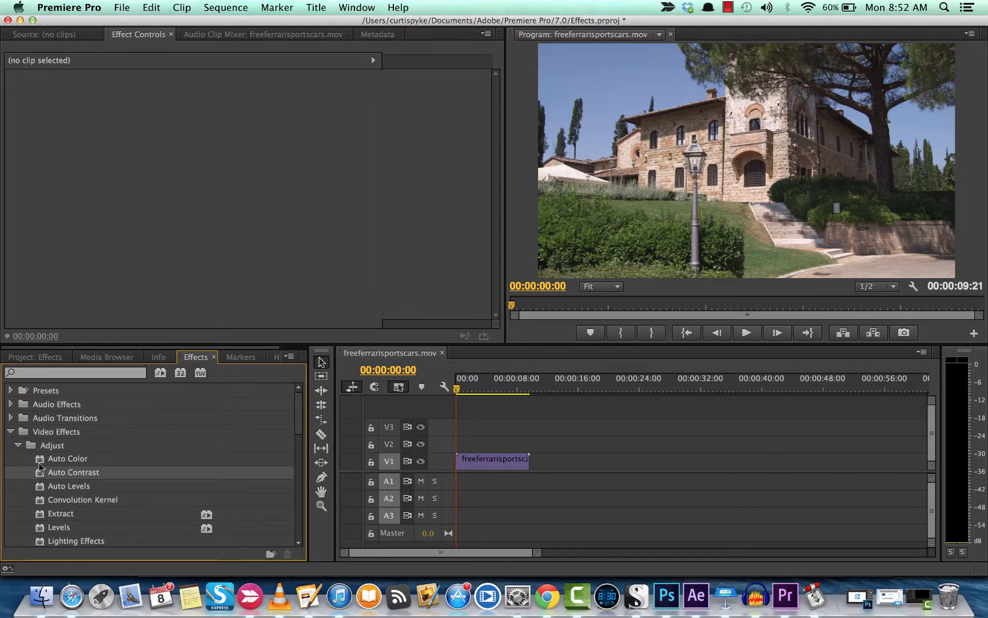
pyautogui.click(18, 445)
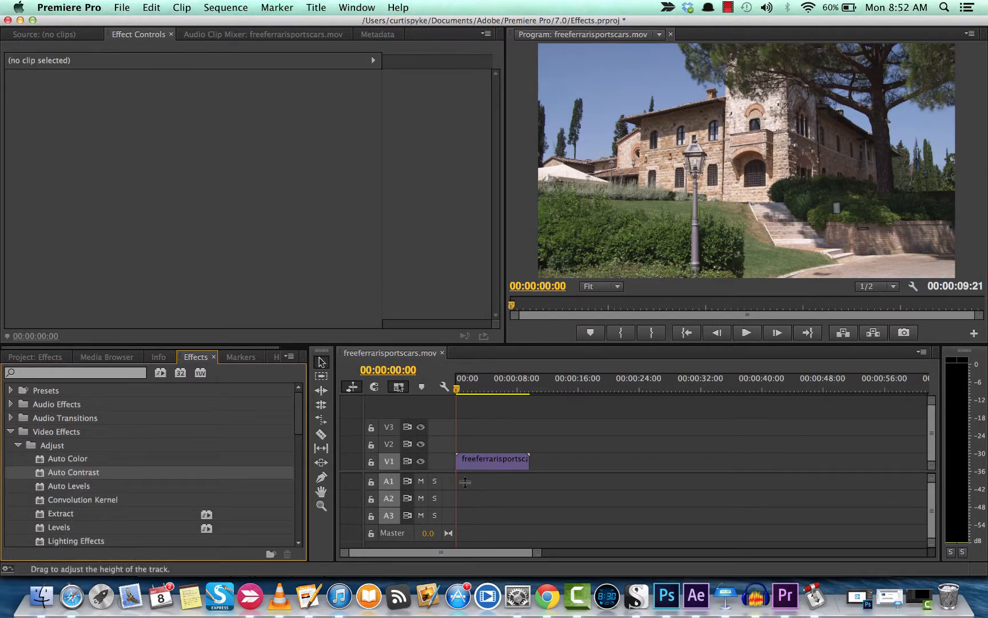
pyautogui.click(494, 458)
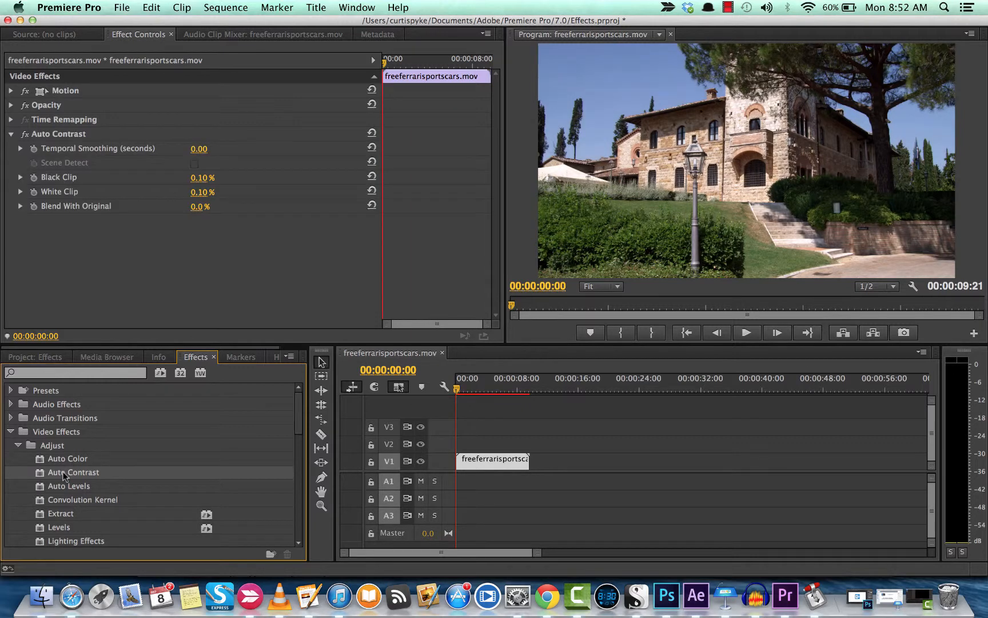
pyautogui.moveTo(432, 374)
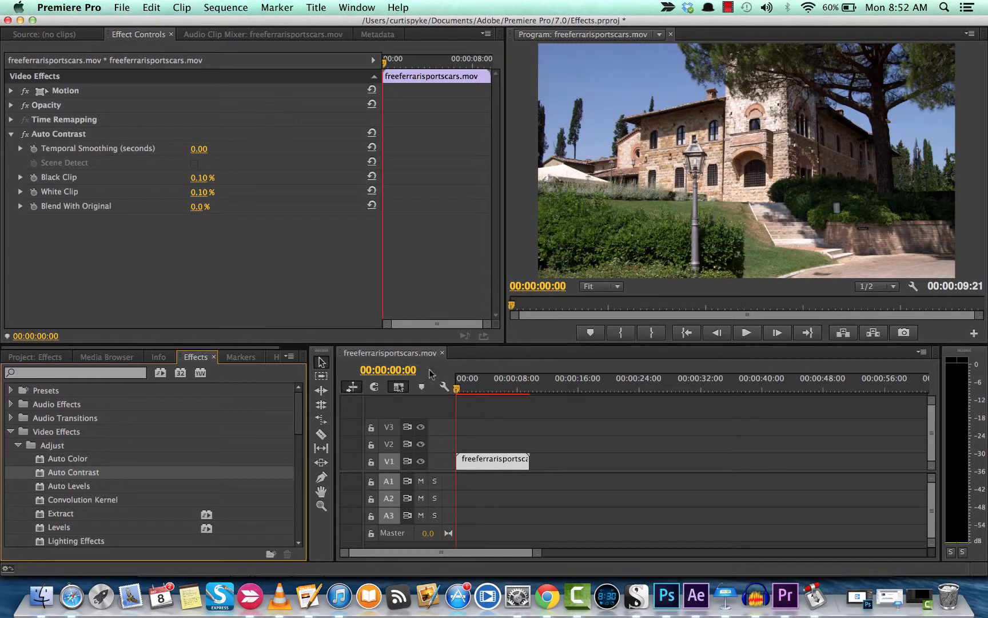
pyautogui.click(481, 388)
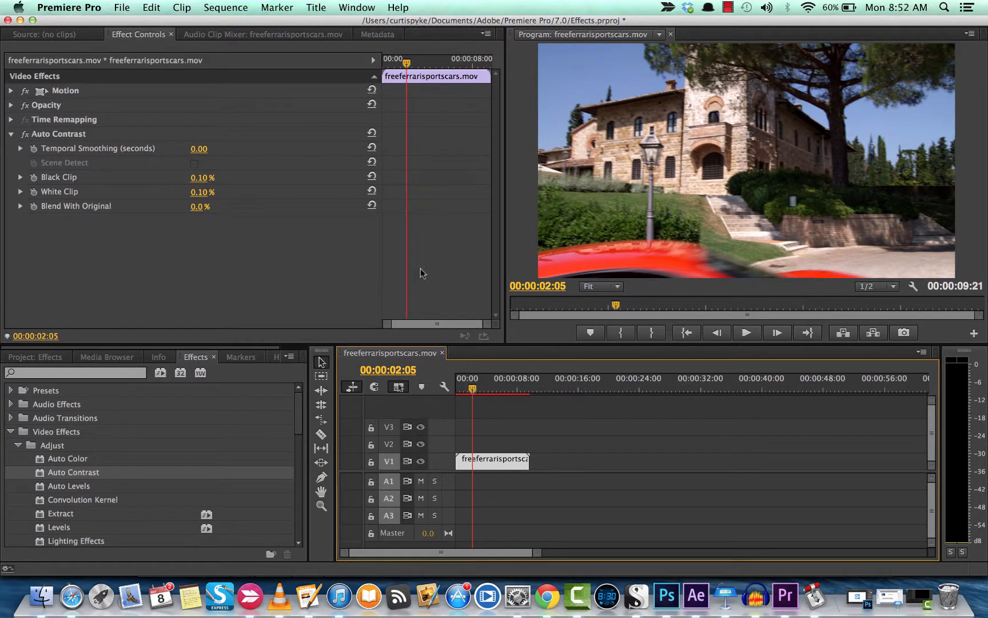
pyautogui.moveTo(84, 186)
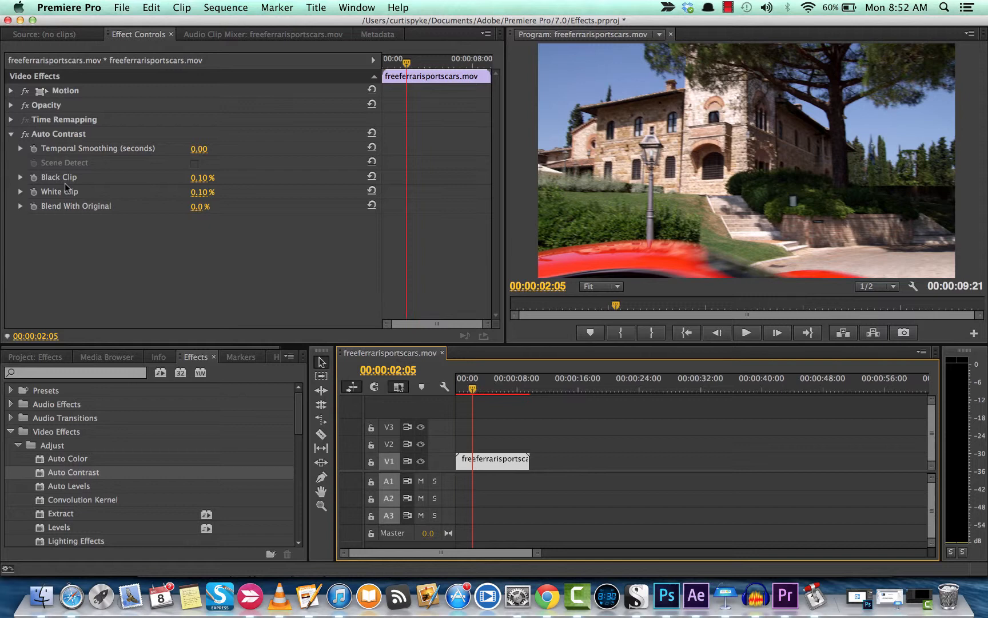
pyautogui.moveTo(69, 185)
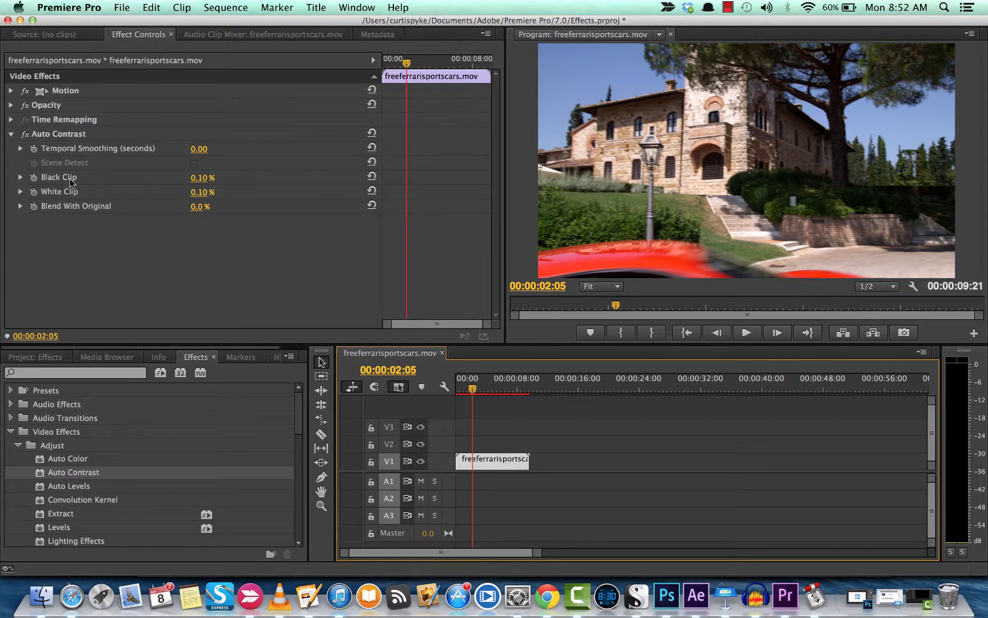
pyautogui.moveTo(71, 155)
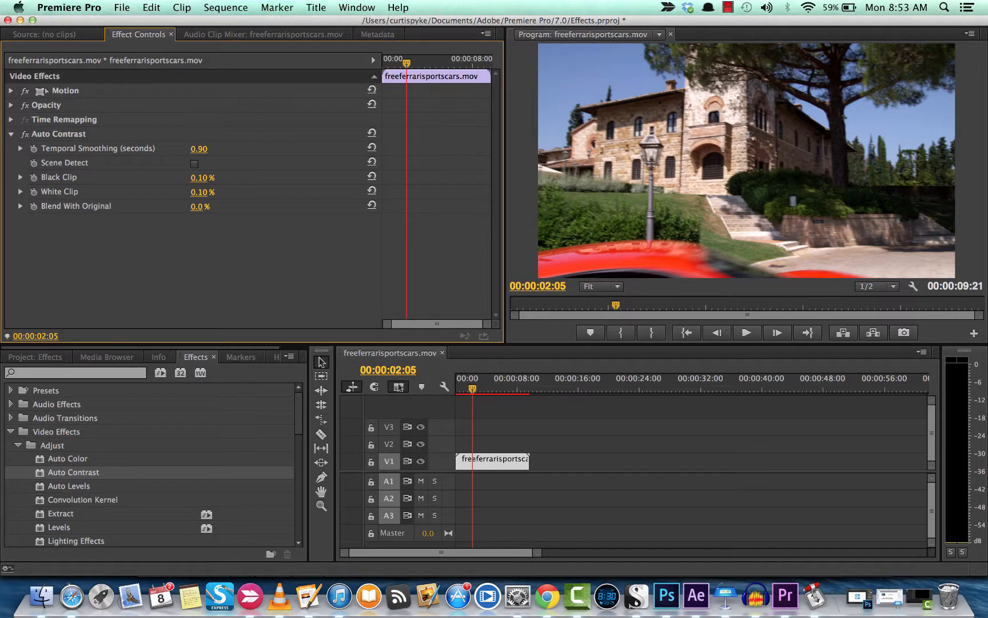
# Raise Auto Contrast Temporal Smoothing to 1.00 second
pyautogui.moveTo(199, 148); pyautogui.dragTo(208, 148)
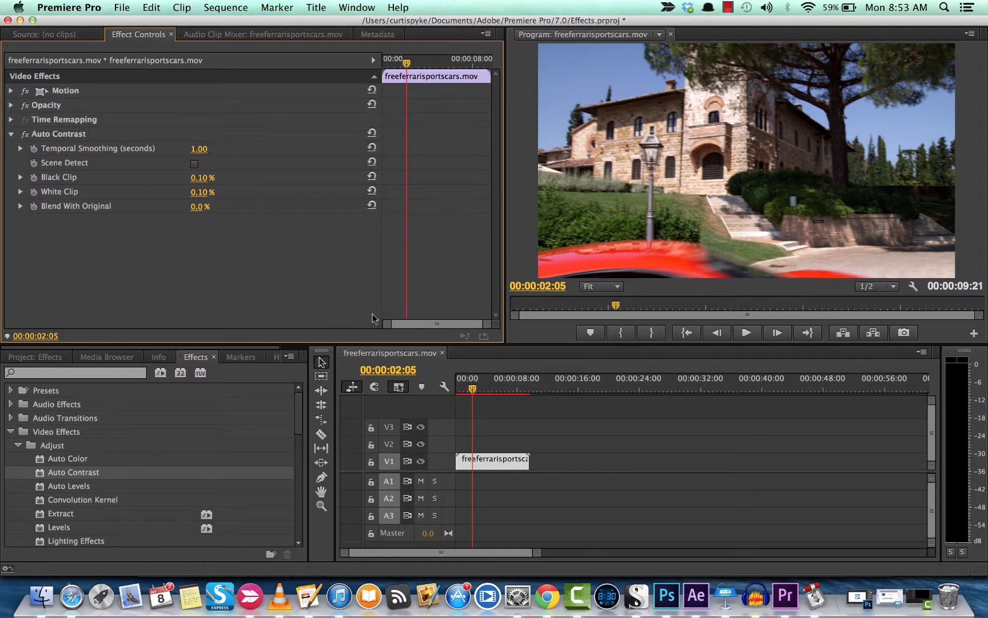
pyautogui.moveTo(427, 338)
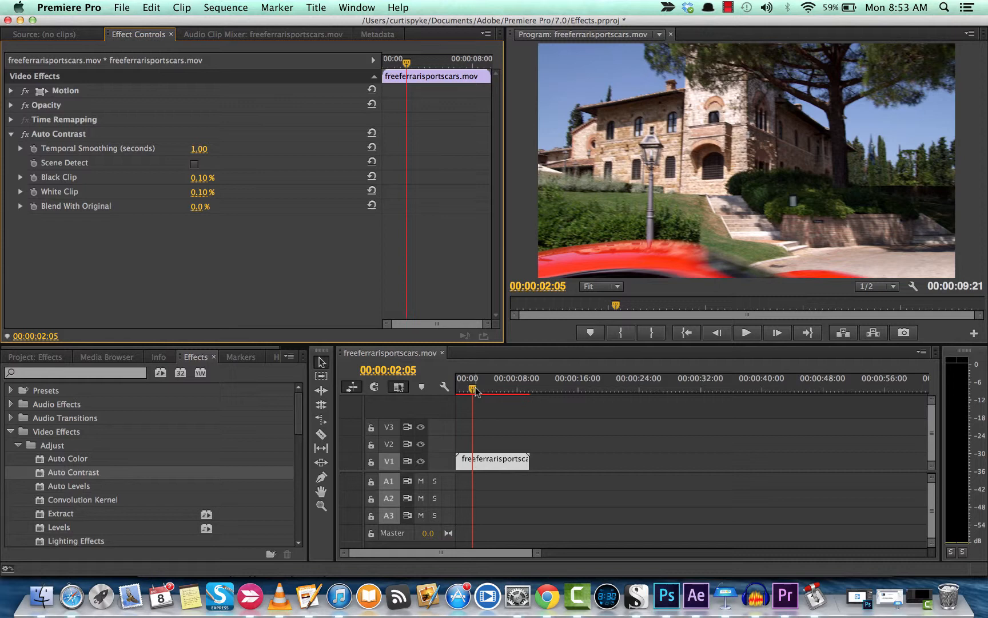
pyautogui.moveTo(475, 393)
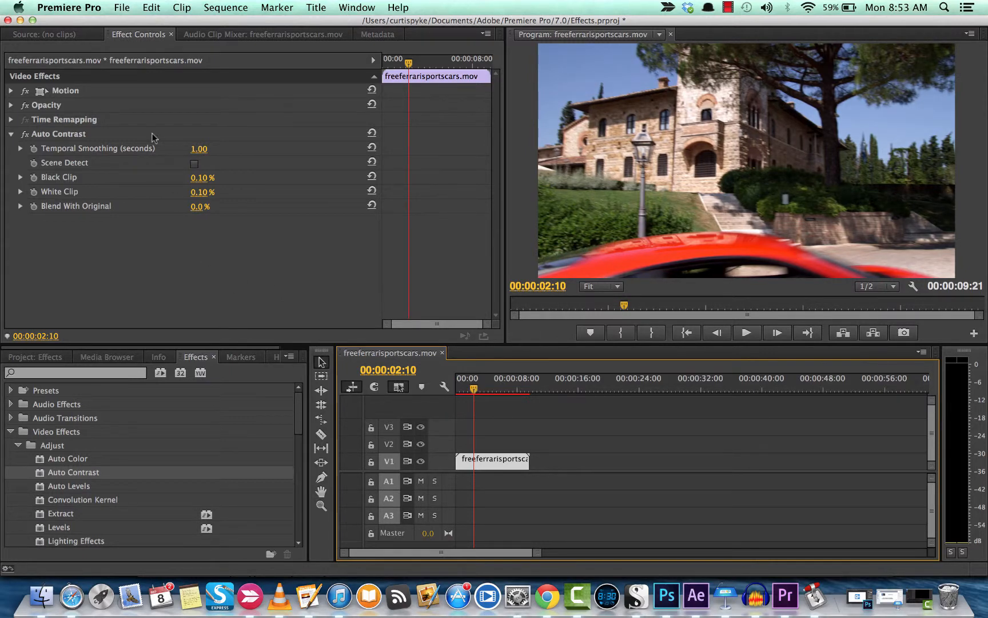
pyautogui.moveTo(203, 156)
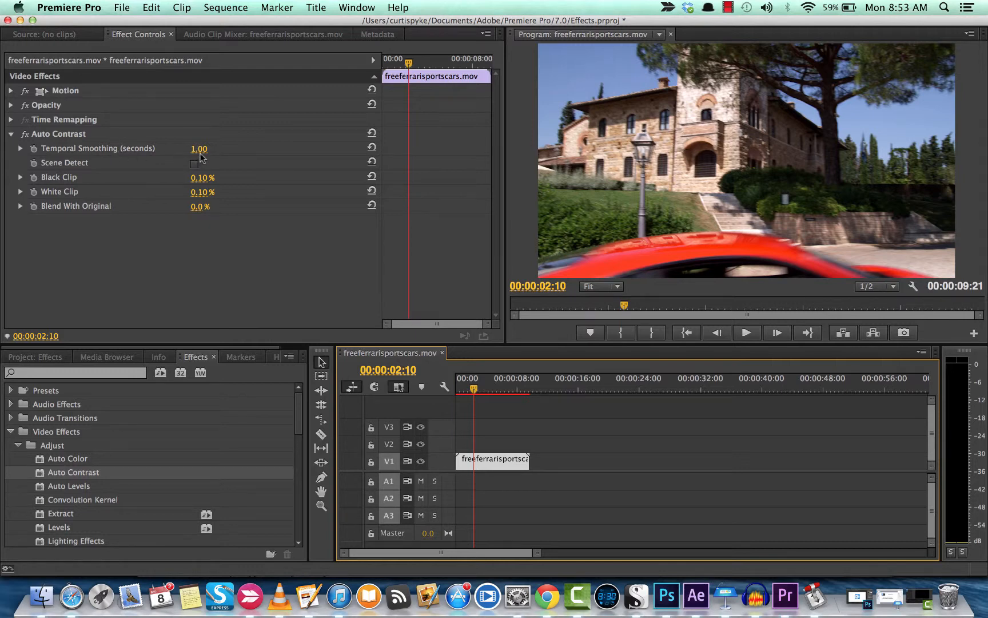
pyautogui.moveTo(88, 172)
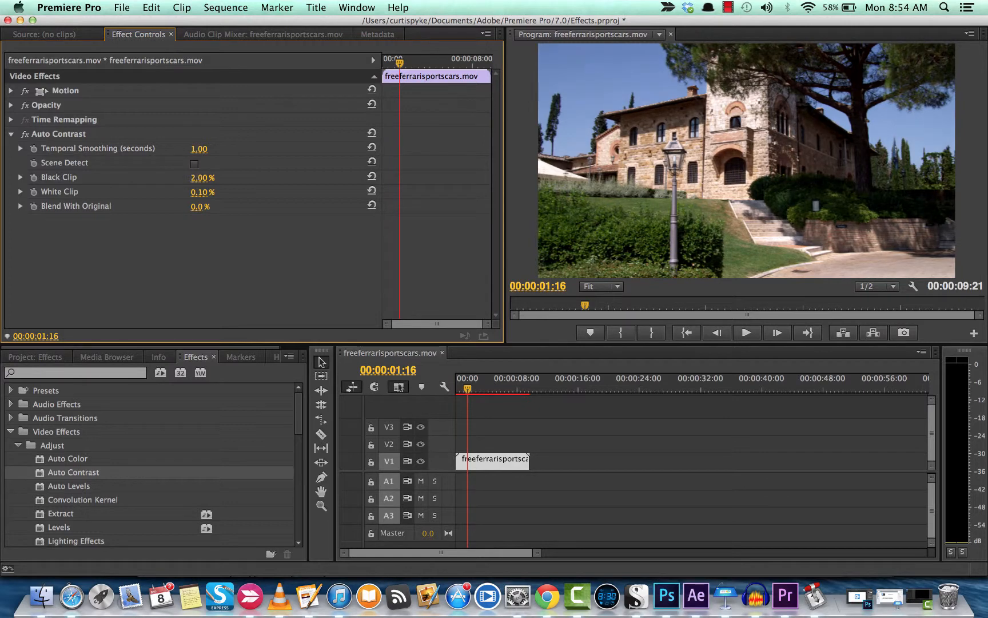
# Set Black Clip to 3.00% and White Clip to 0.50%
pyautogui.moveTo(199, 177); pyautogui.dragTo(208, 178)
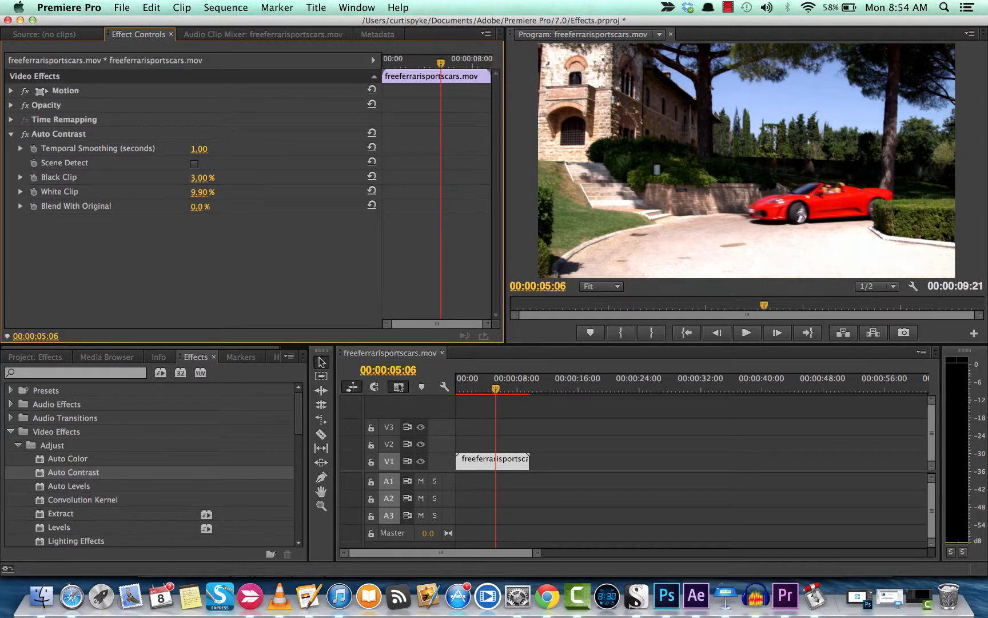
pyautogui.moveTo(203, 192); pyautogui.dragTo(192, 192)
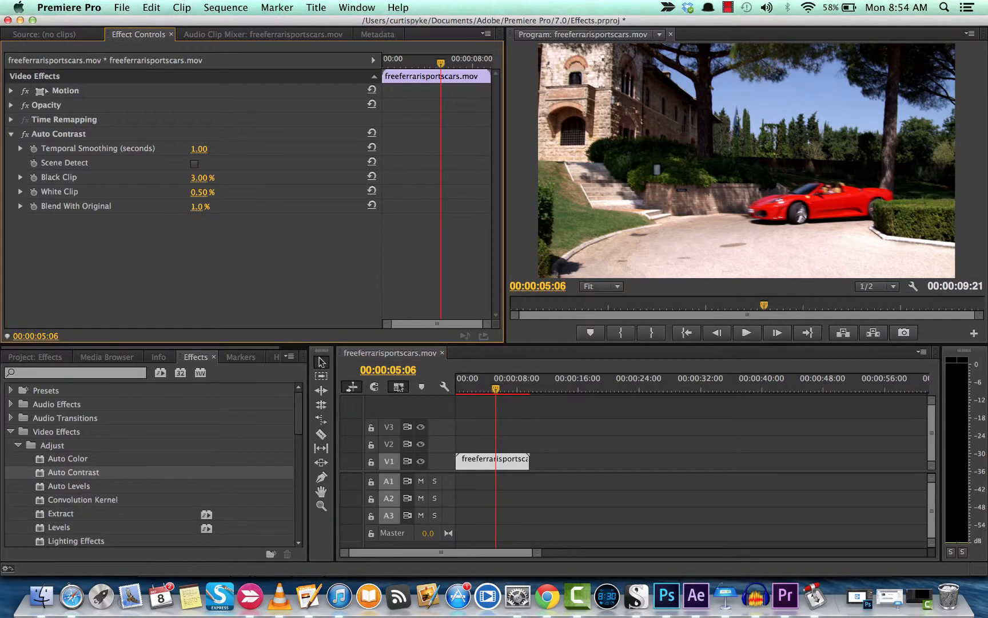
# Scrub Auto Contrast Blend With Original back to 0.0%
pyautogui.click(199, 206)
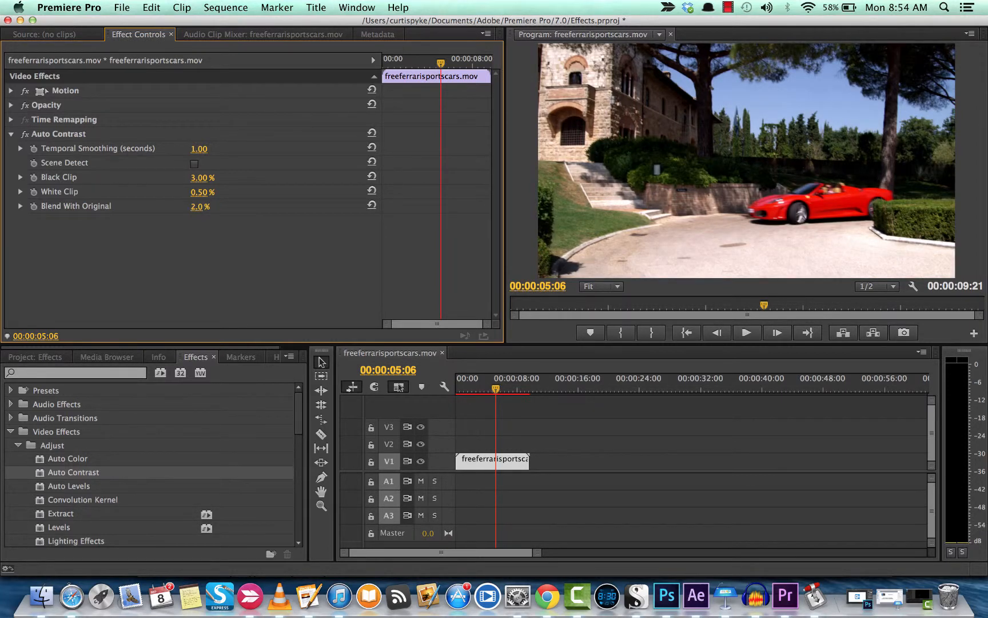
pyautogui.moveTo(200, 206); pyautogui.dragTo(227, 206)
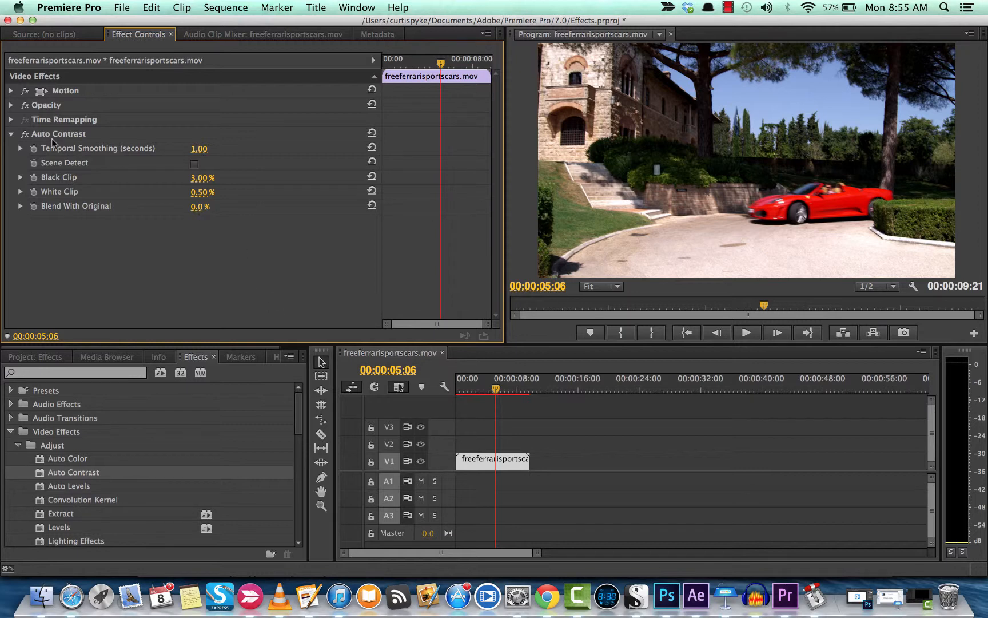
pyautogui.moveTo(24, 135)
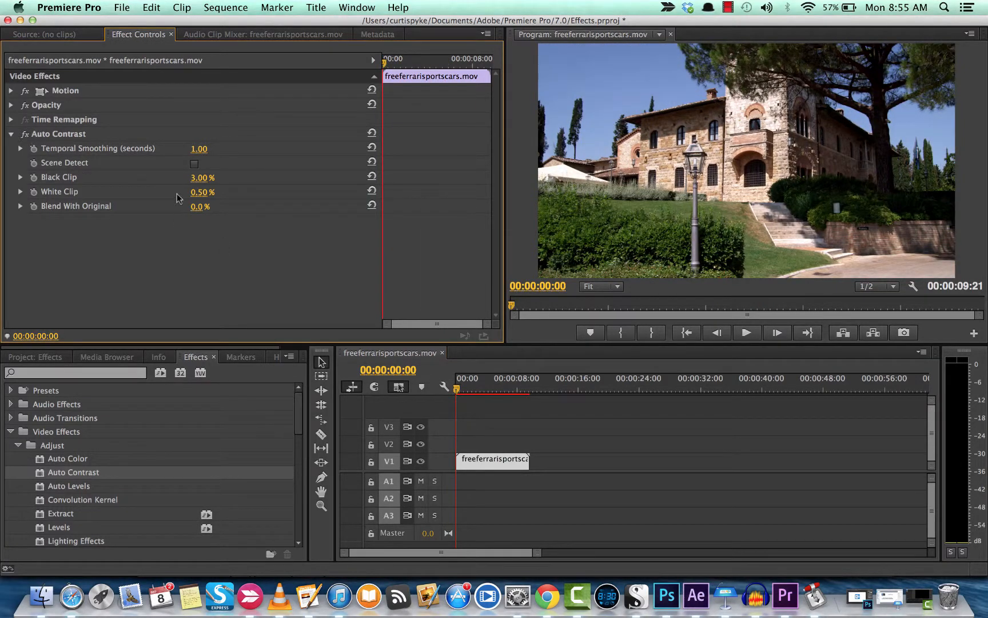
pyautogui.moveTo(269, 262)
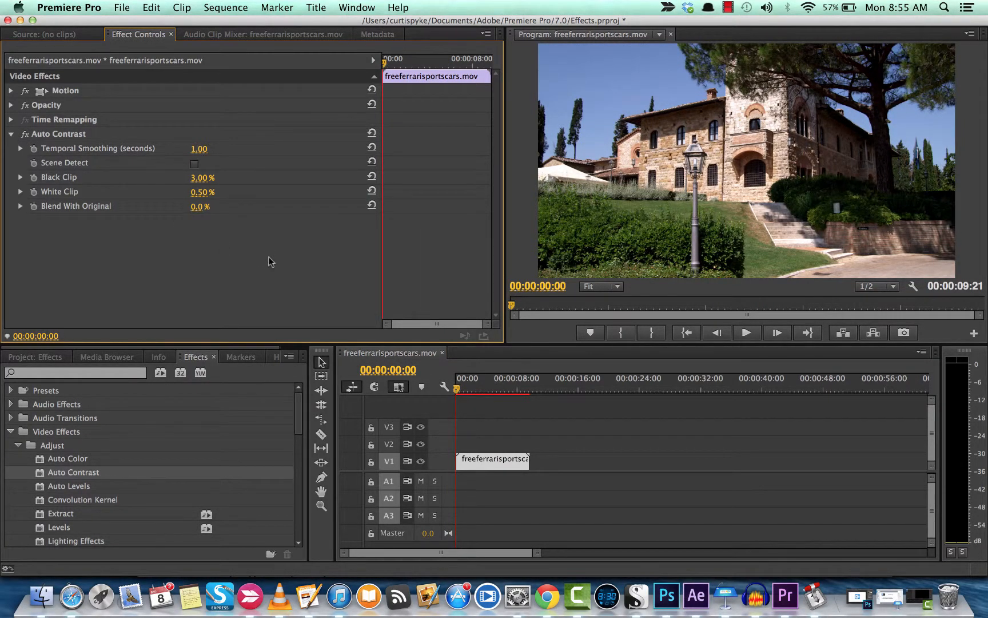
pyautogui.moveTo(452, 405)
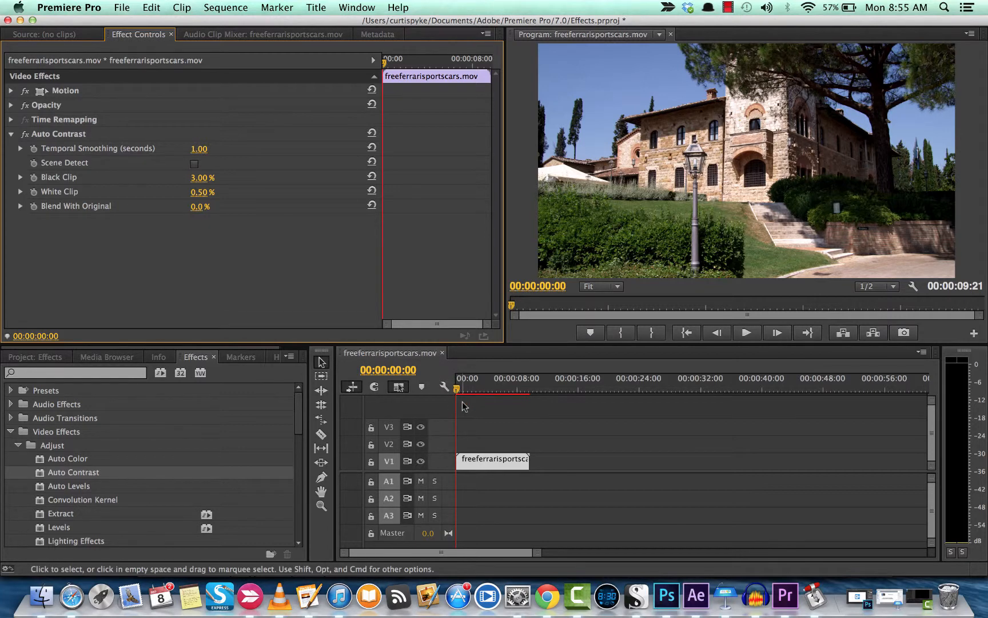
pyautogui.moveTo(477, 402)
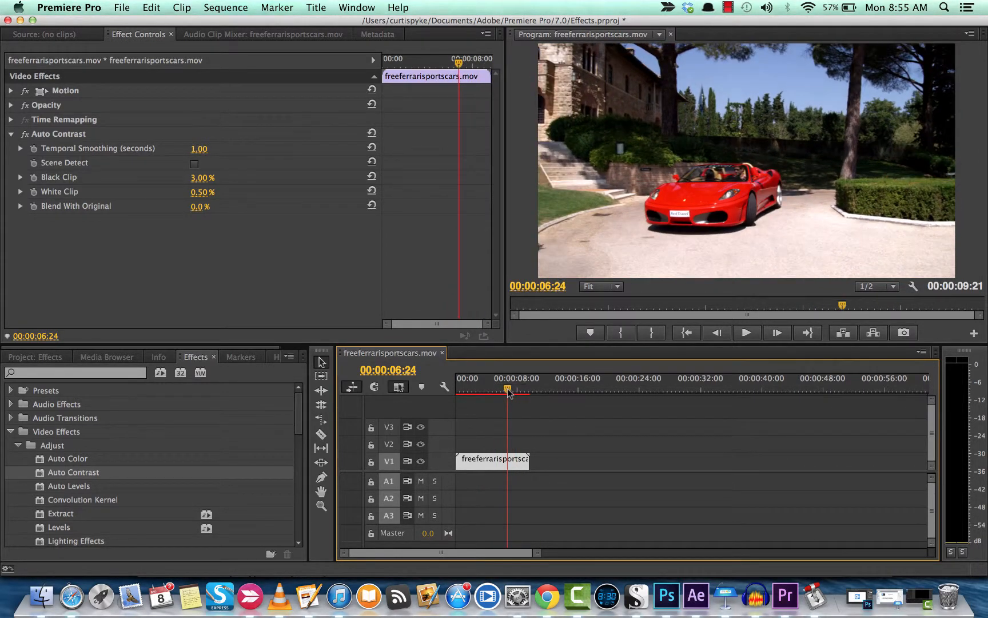
pyautogui.moveTo(509, 392); pyautogui.dragTo(503, 392)
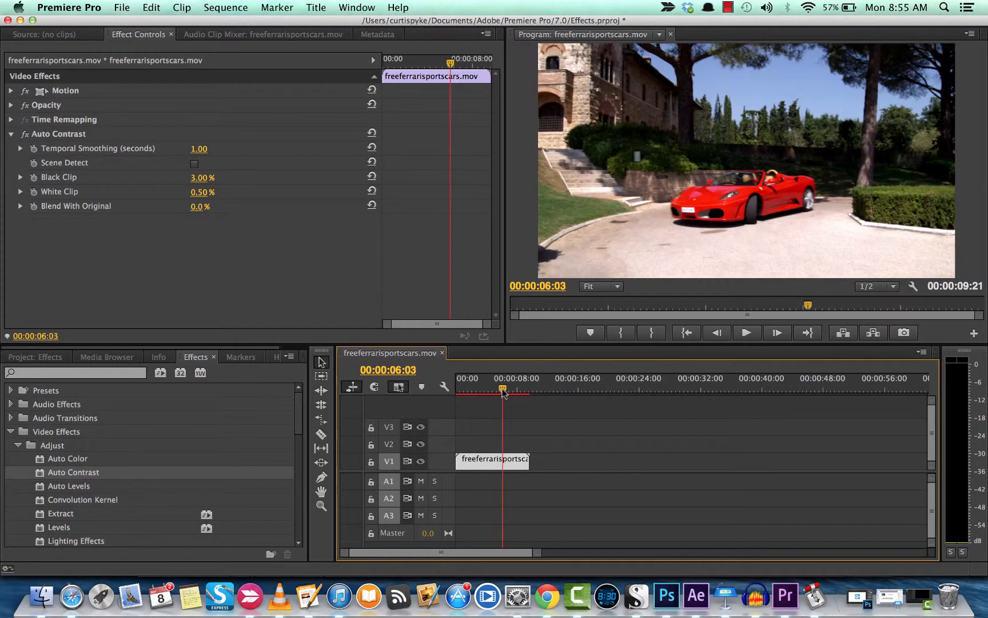
pyautogui.moveTo(502, 389); pyautogui.dragTo(518, 389)
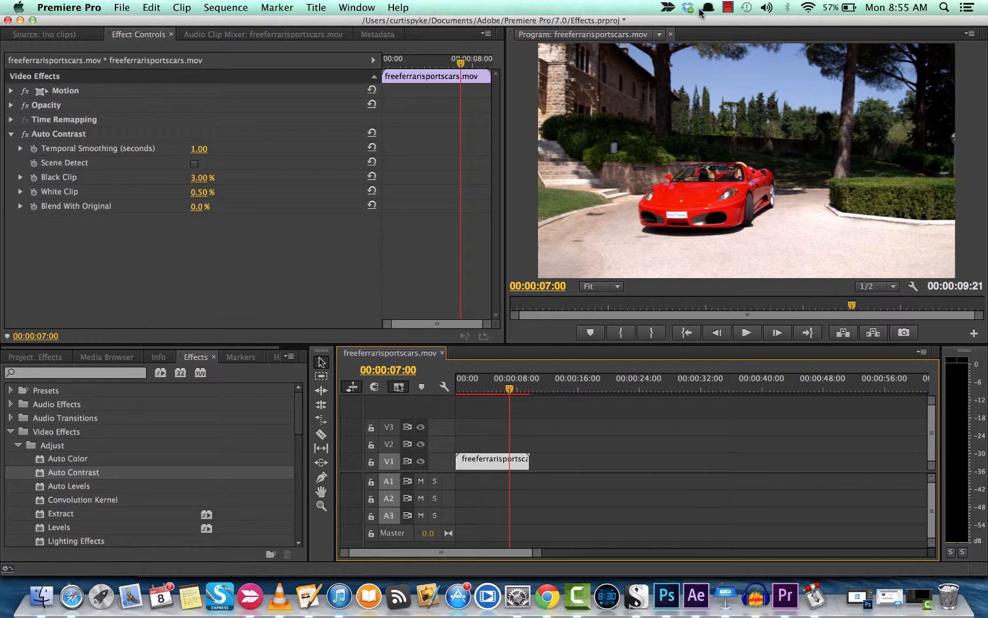
pyautogui.click(729, 7)
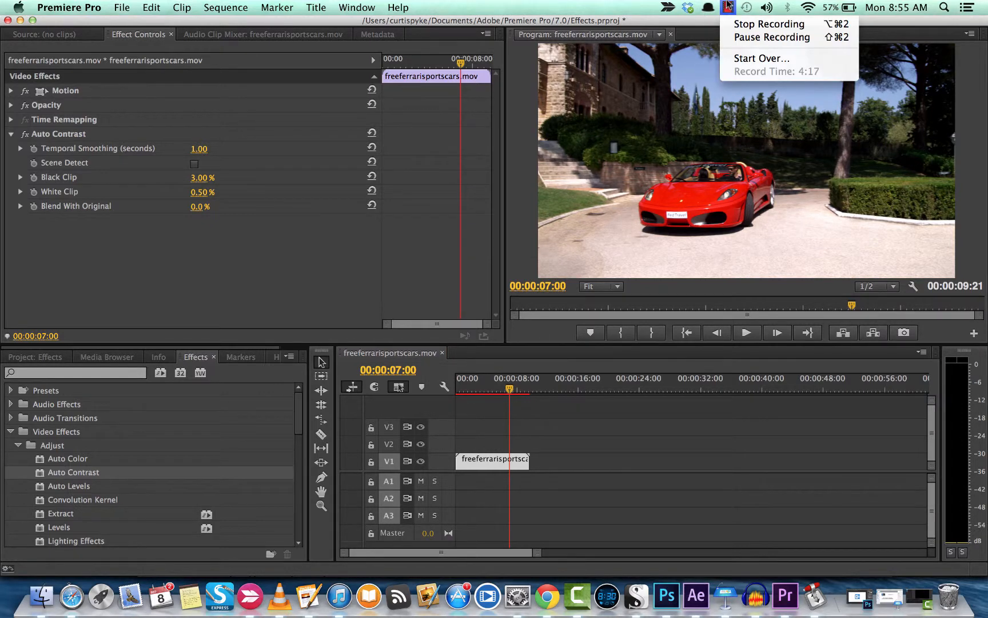